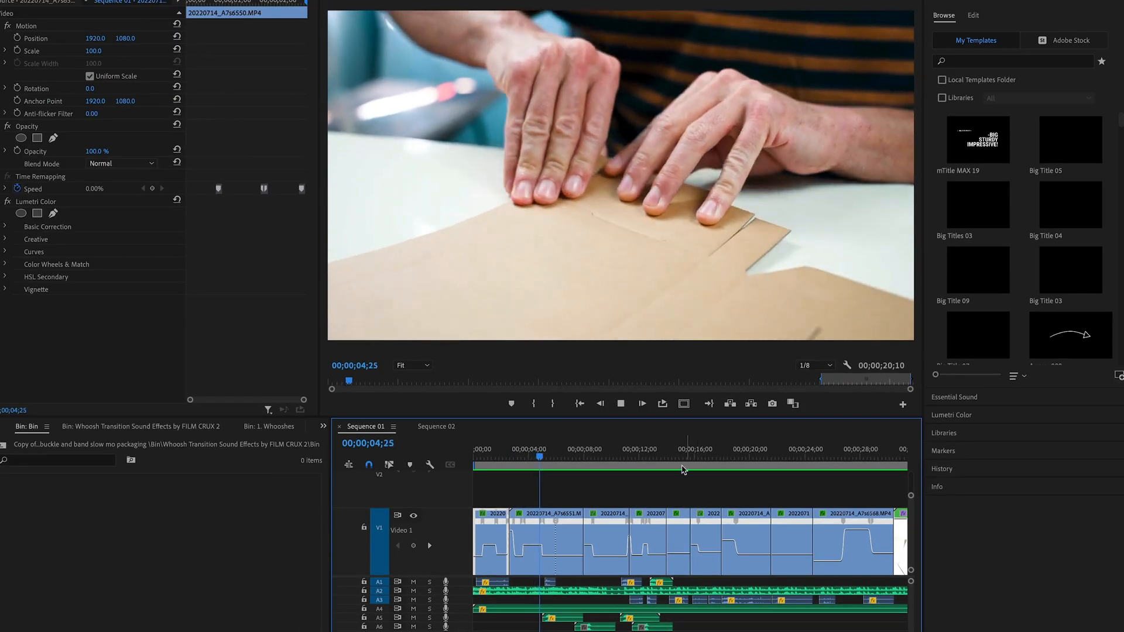
Show the Time Remapping speed rubber band on clip 20220714_A7s6564.MP4 via its fx badge
click(618, 449)
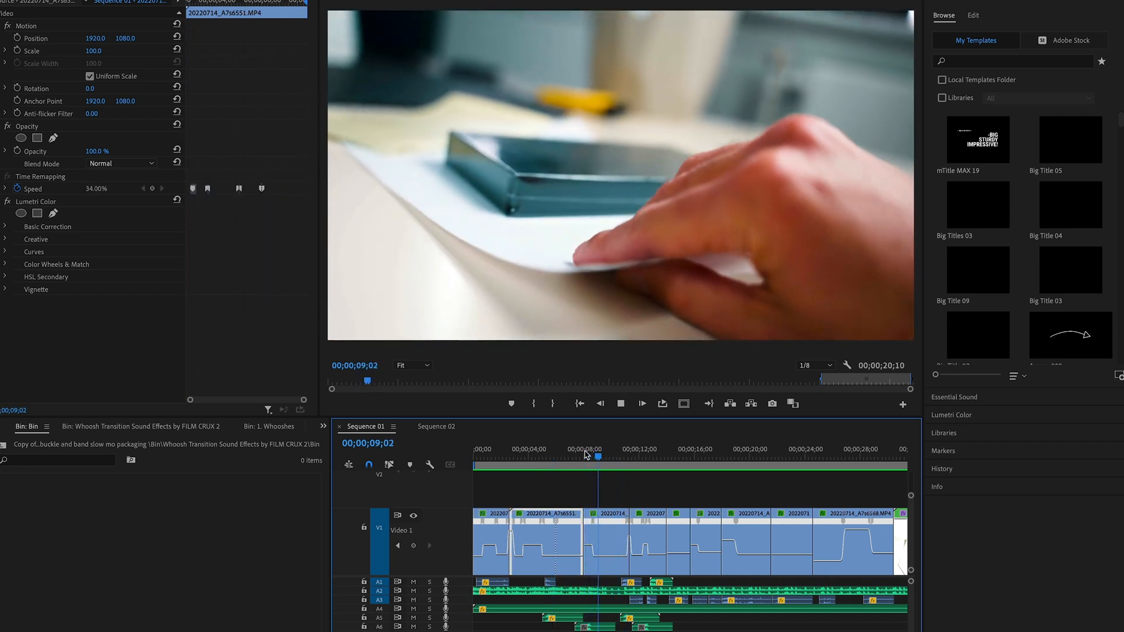
click(625, 456)
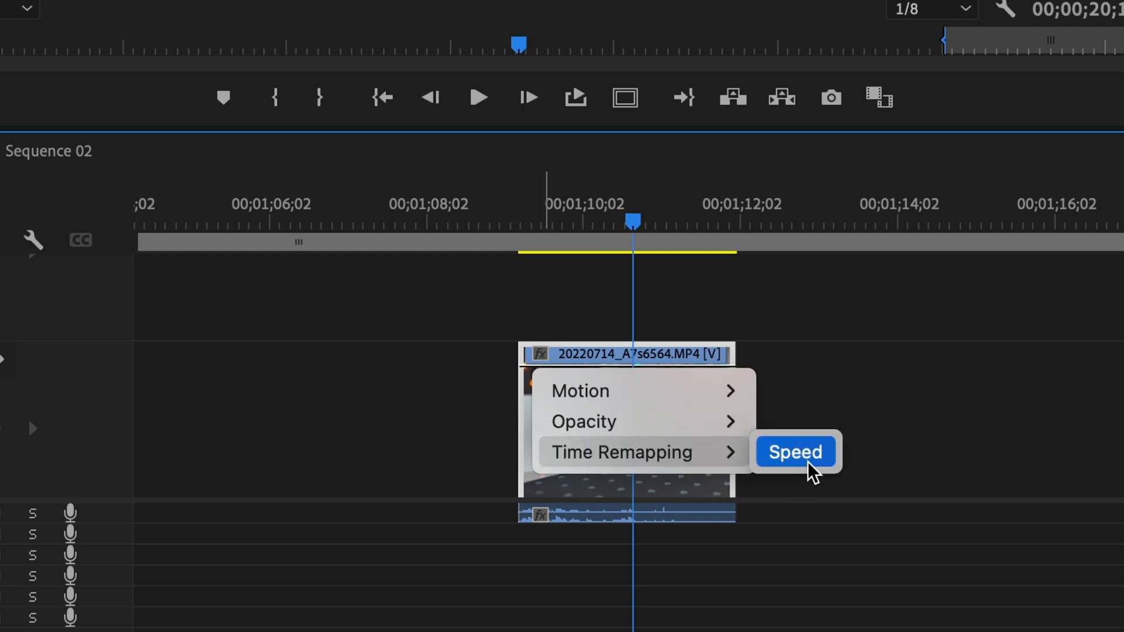
click(794, 452)
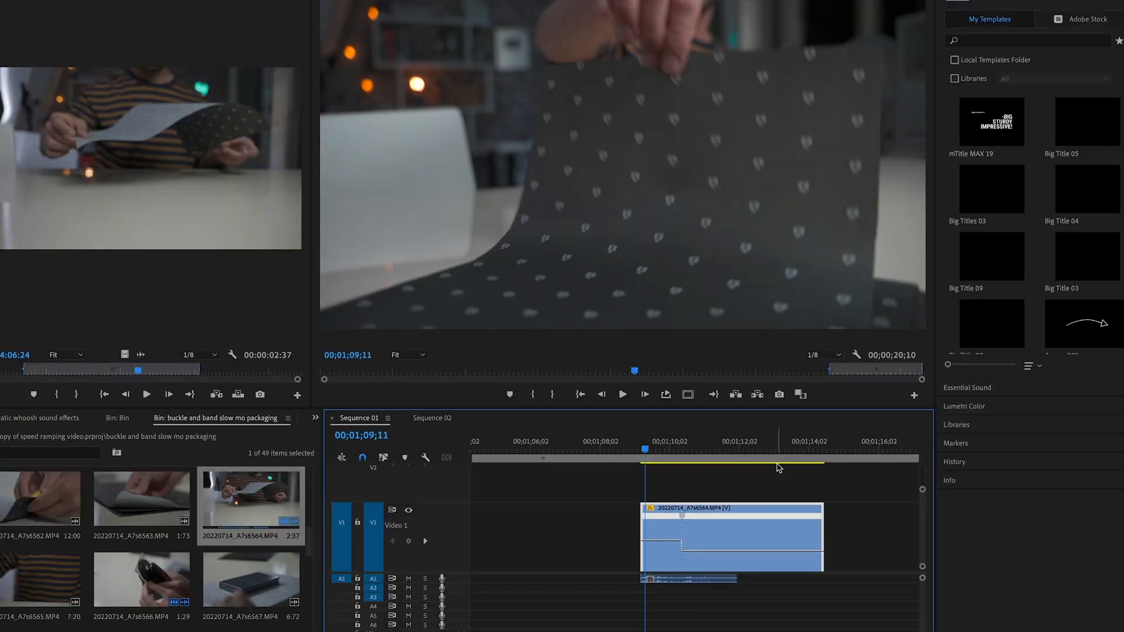
Zoom the timeline out to fit Sequence 01 and return the playhead to the start
click(622, 395)
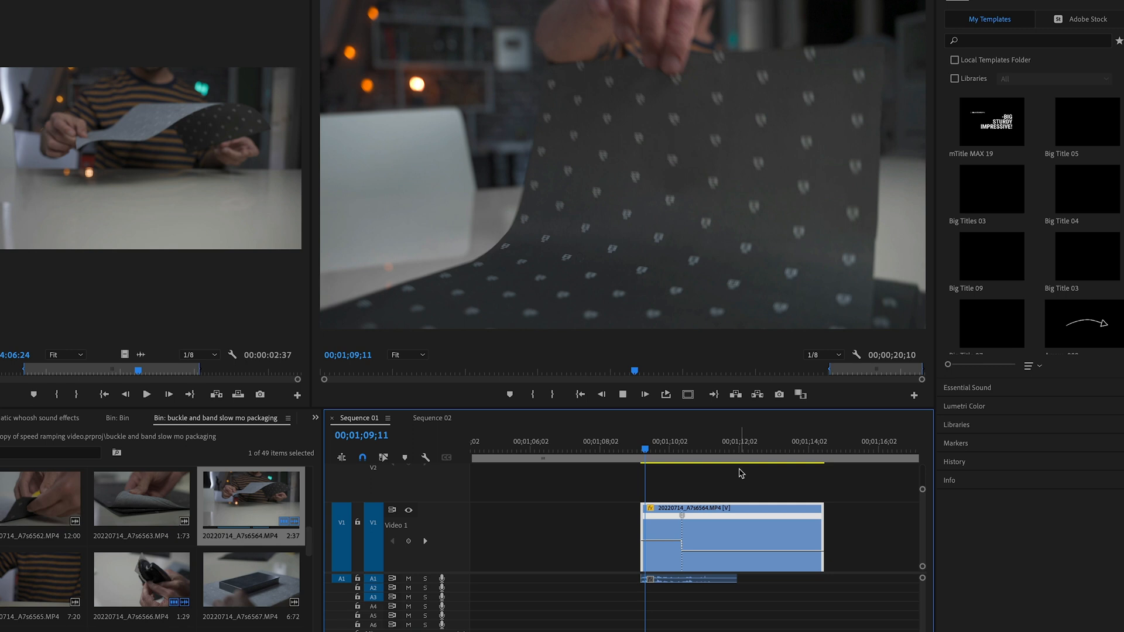
click(708, 442)
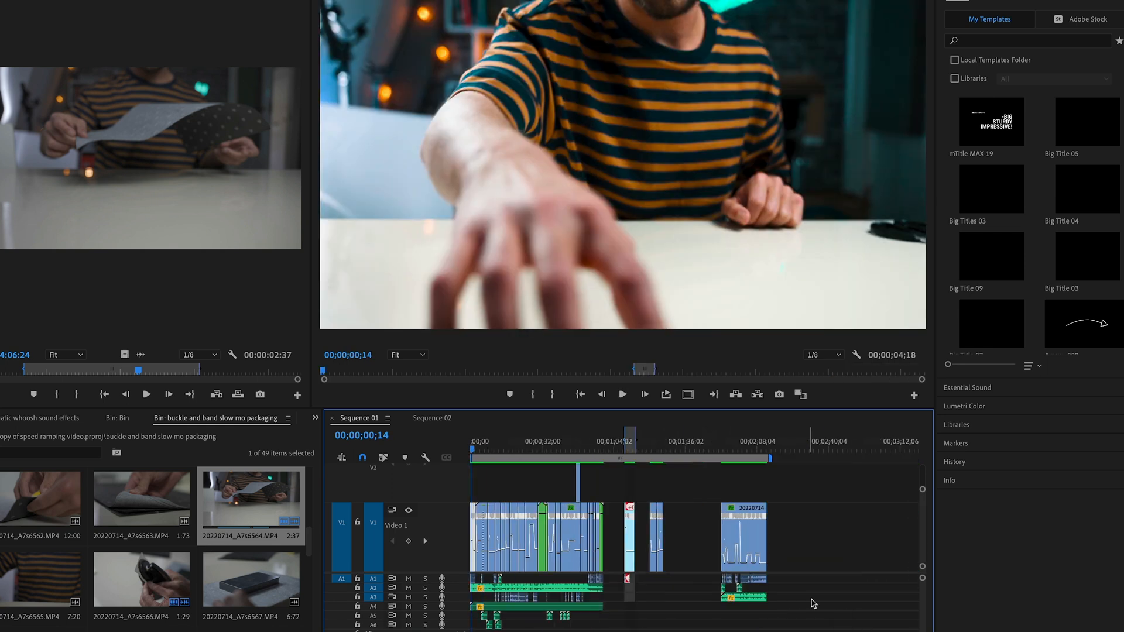
Scroll the timeline to the later ramped clips ending with 20220714_A7s6546.MP4
click(688, 448)
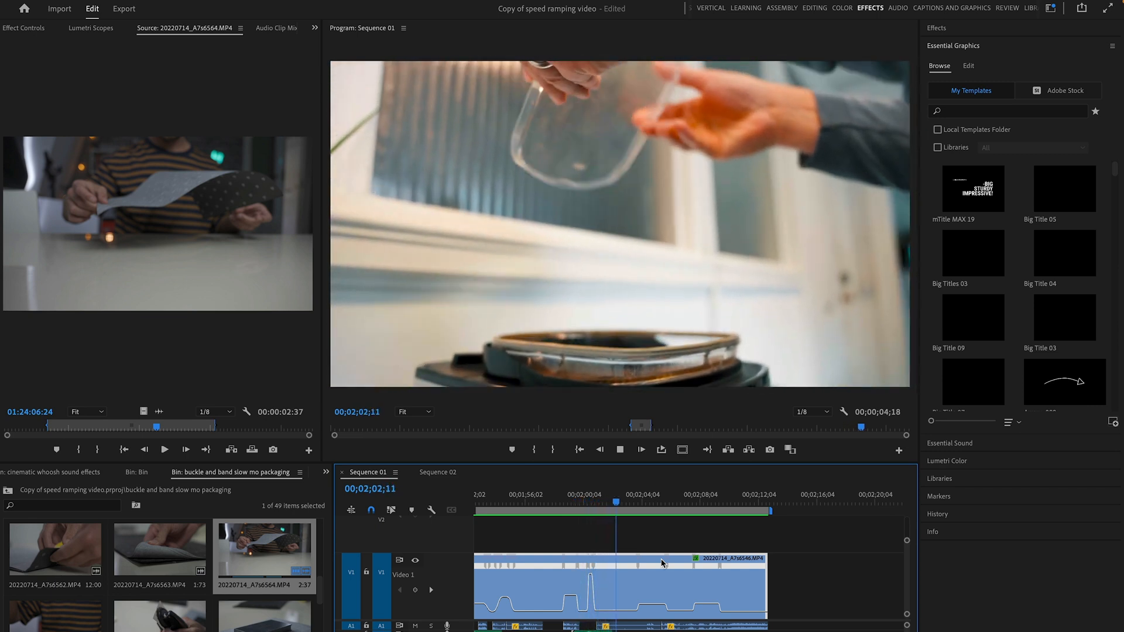
Select clip 20220714_A7s6546.MP4 and bring up its Show Clip Keyframes options
click(645, 502)
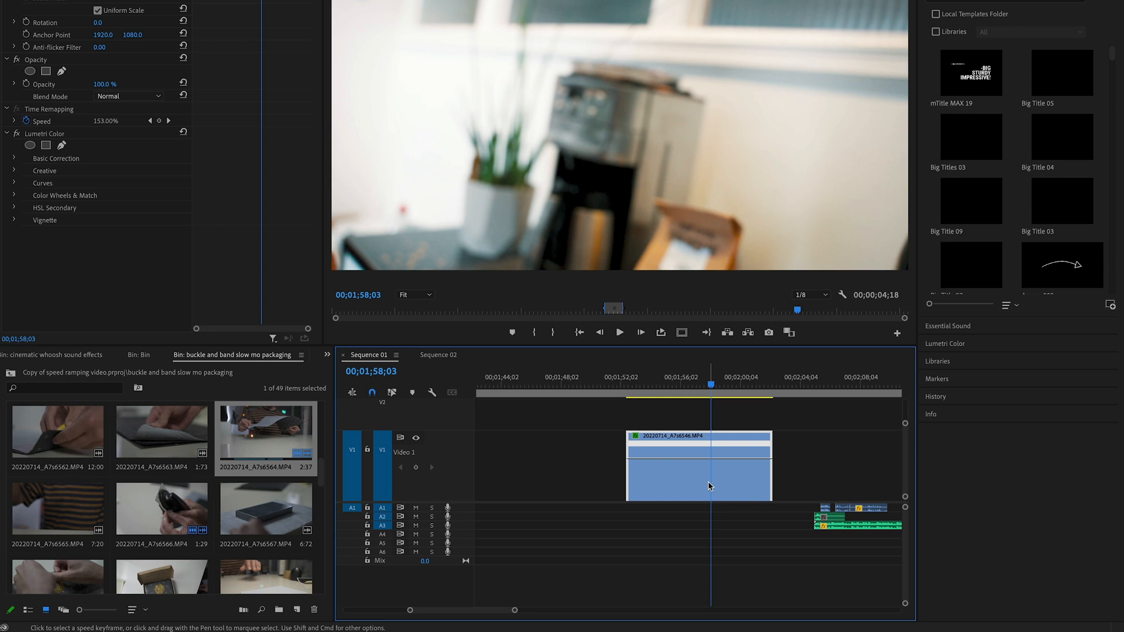
right_click(708, 486)
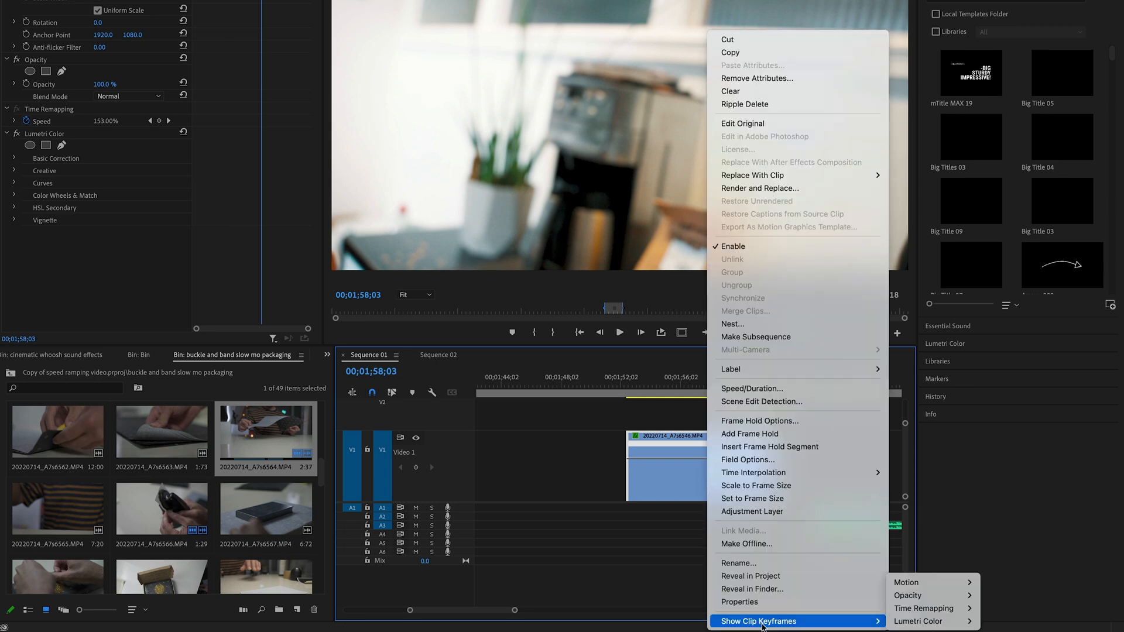